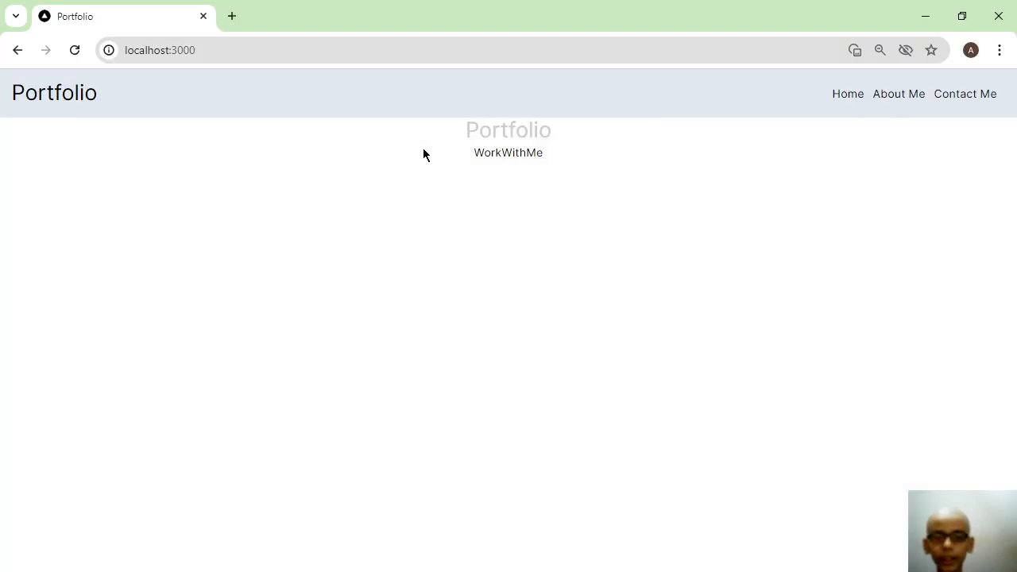
mouse_move(490, 129)
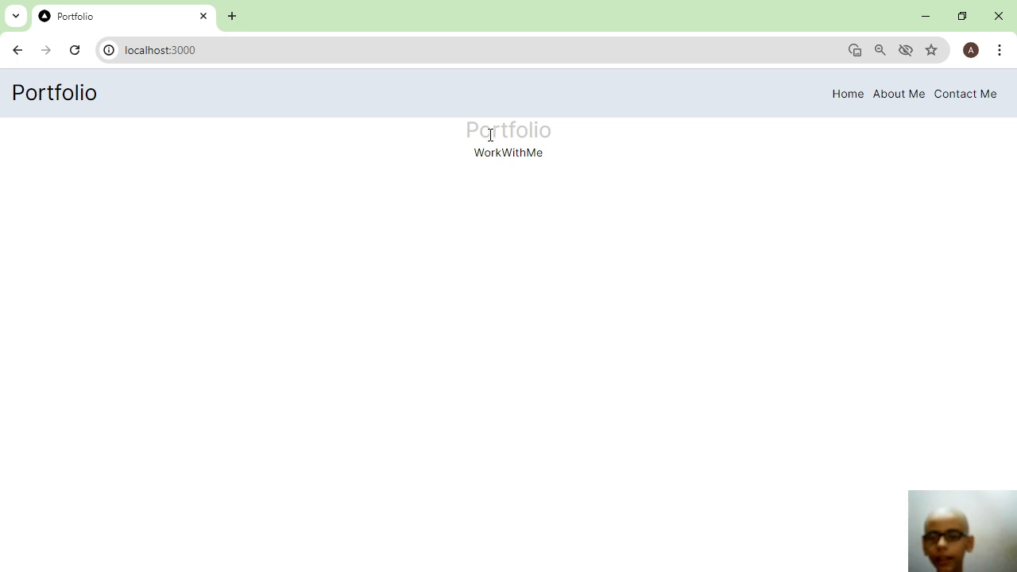
mouse_move(434, 231)
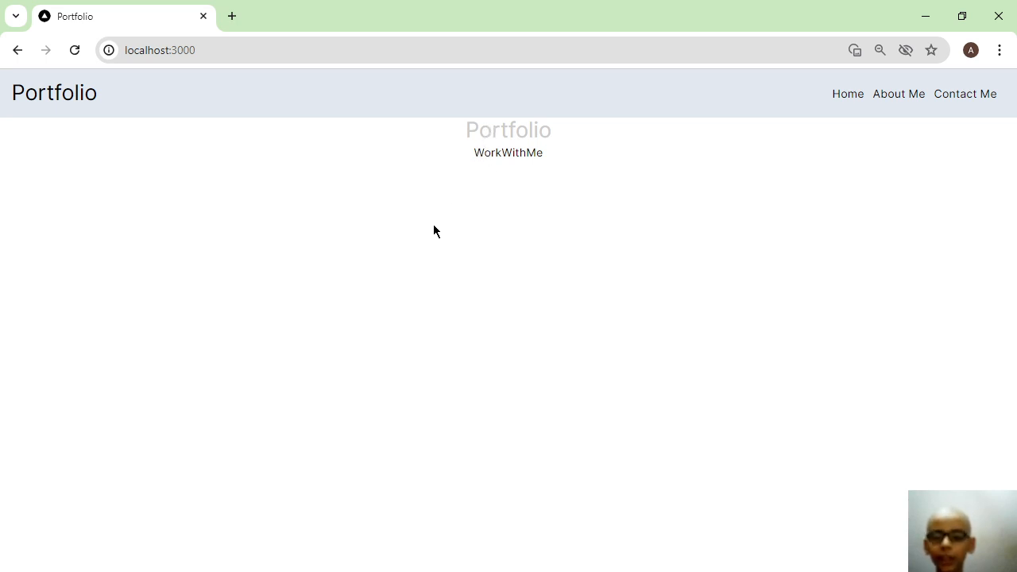
mouse_move(416, 250)
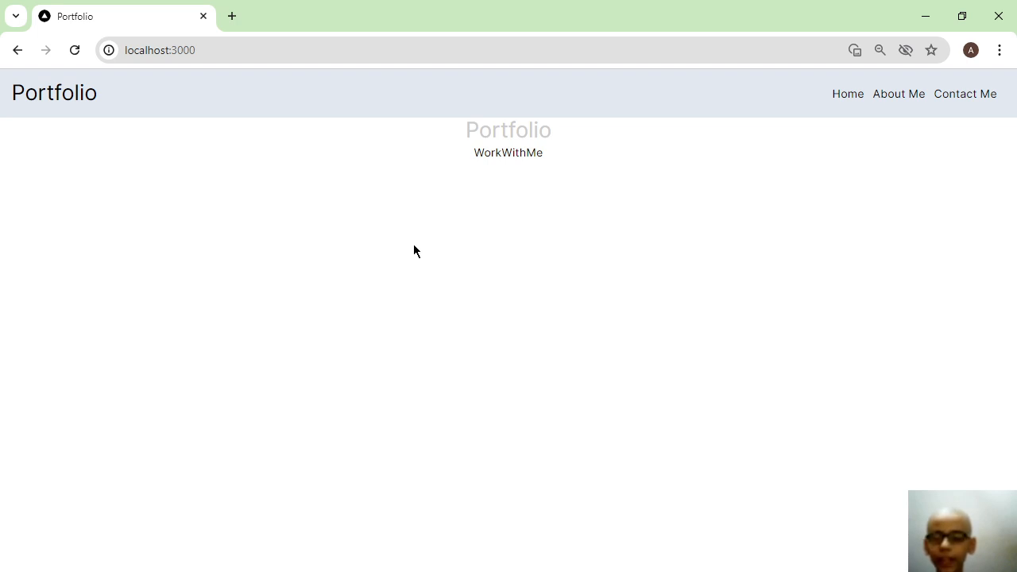
mouse_move(248, 239)
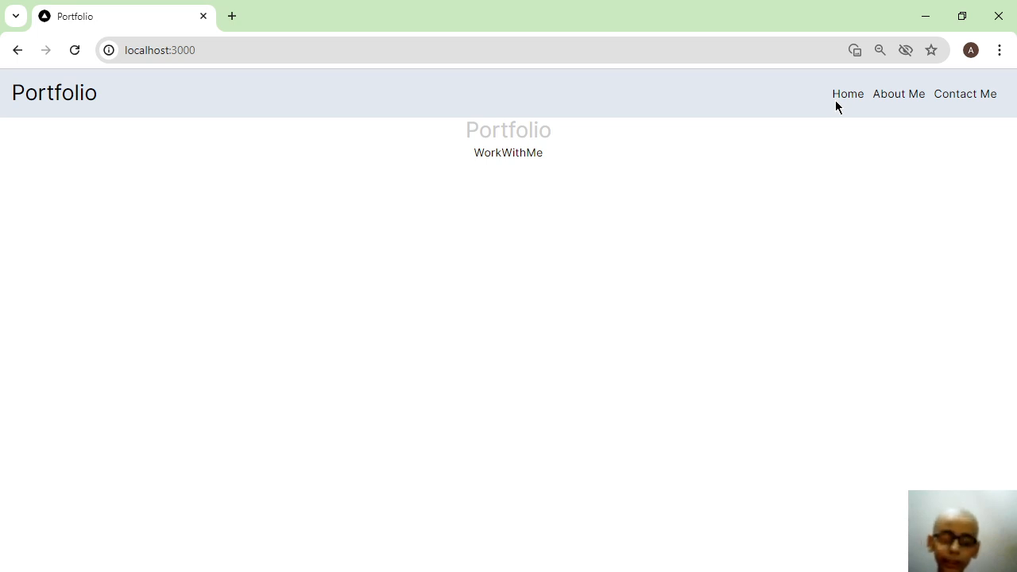
- Check the Contact Me page with its embedded Google Form, going back to Home in between
click(964, 92)
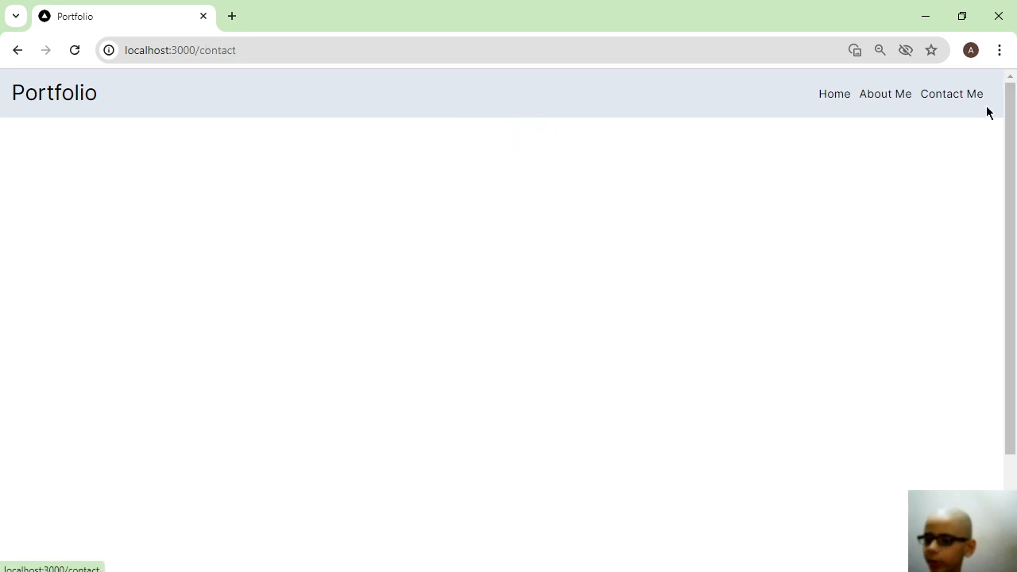
click(834, 92)
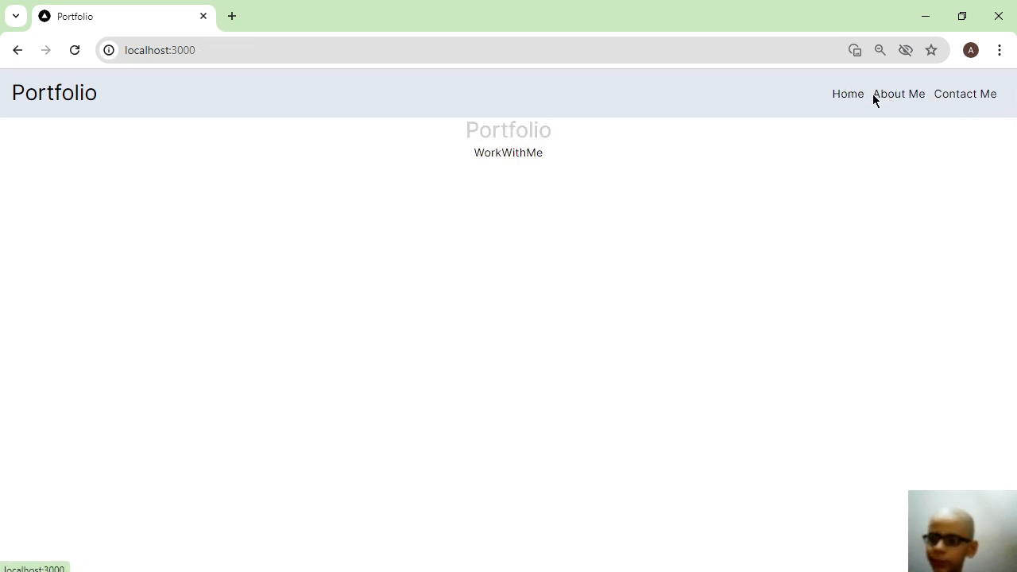
mouse_move(847, 124)
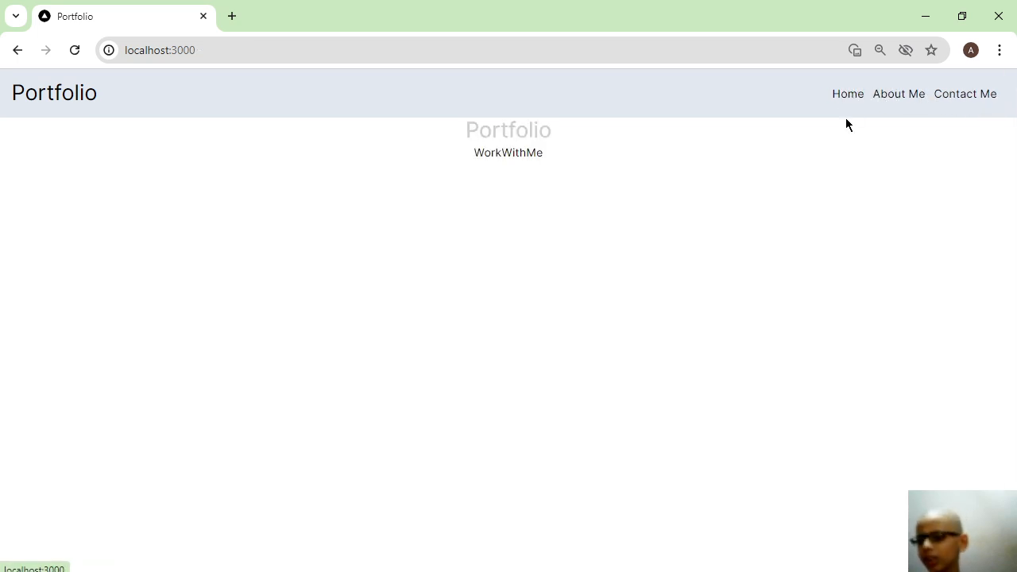
mouse_move(888, 110)
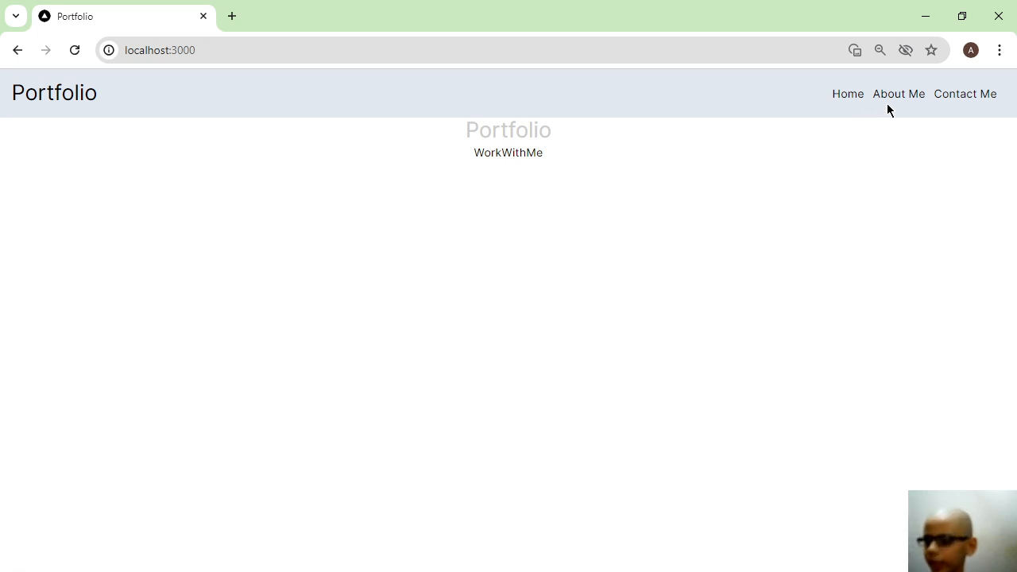
click(964, 93)
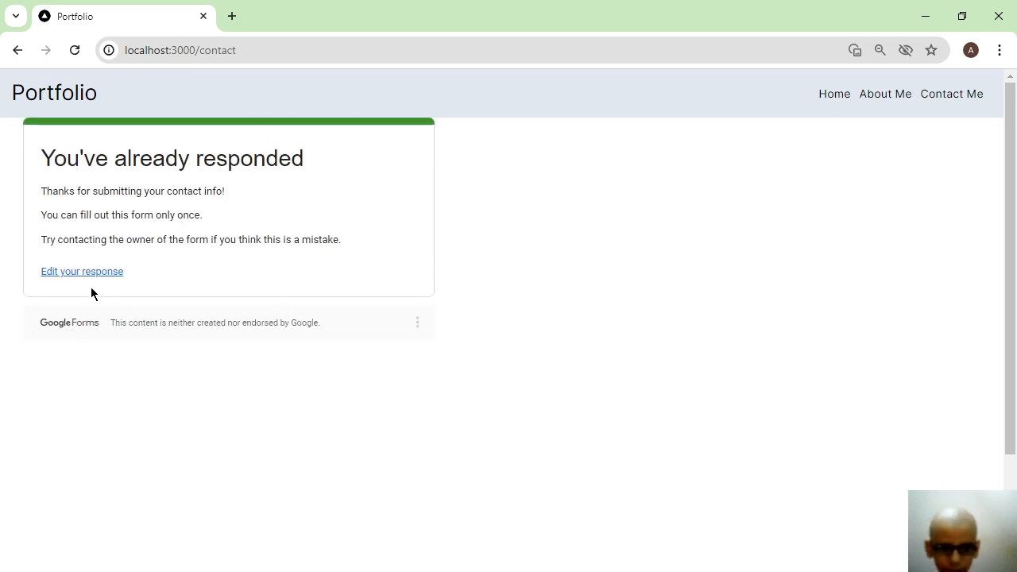
- Check the About Me page's heading and Strapi text, visiting Home in between
click(848, 94)
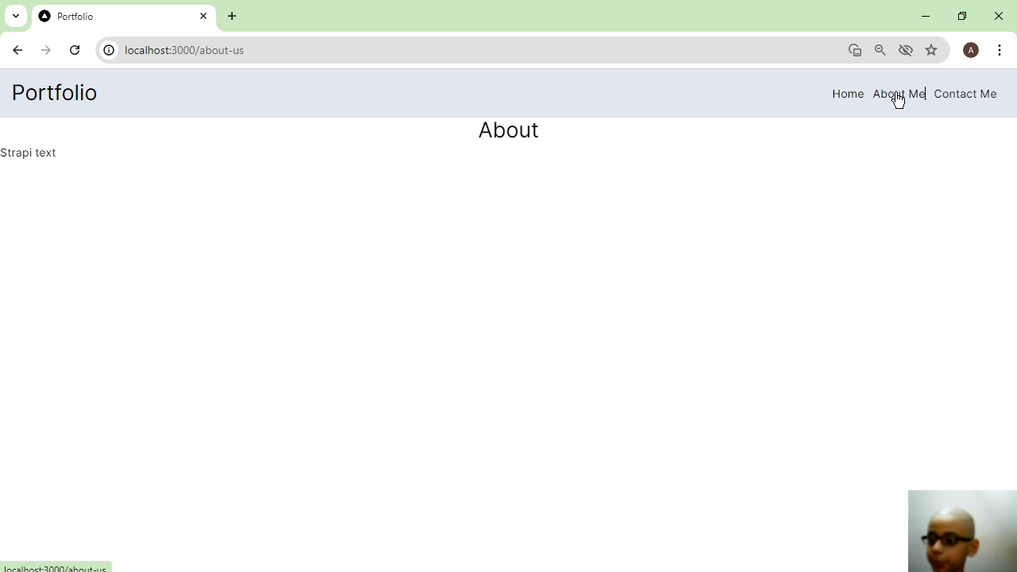
click(847, 92)
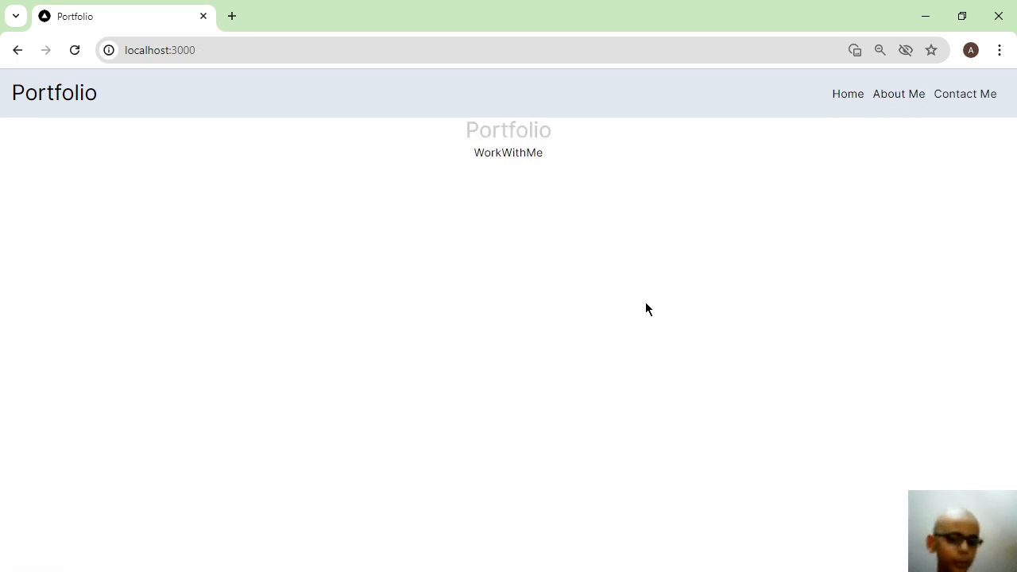
mouse_move(635, 251)
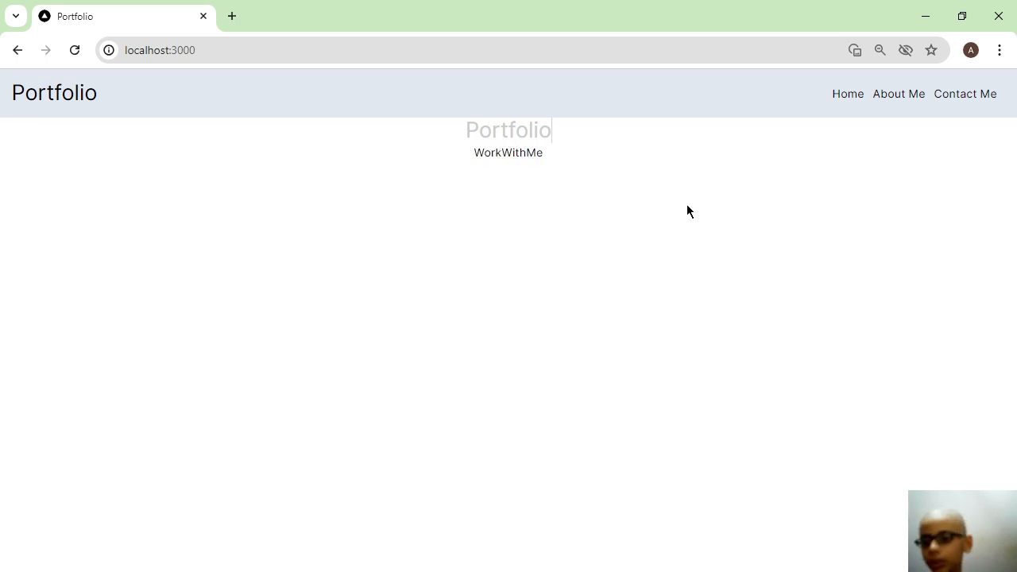
click(897, 94)
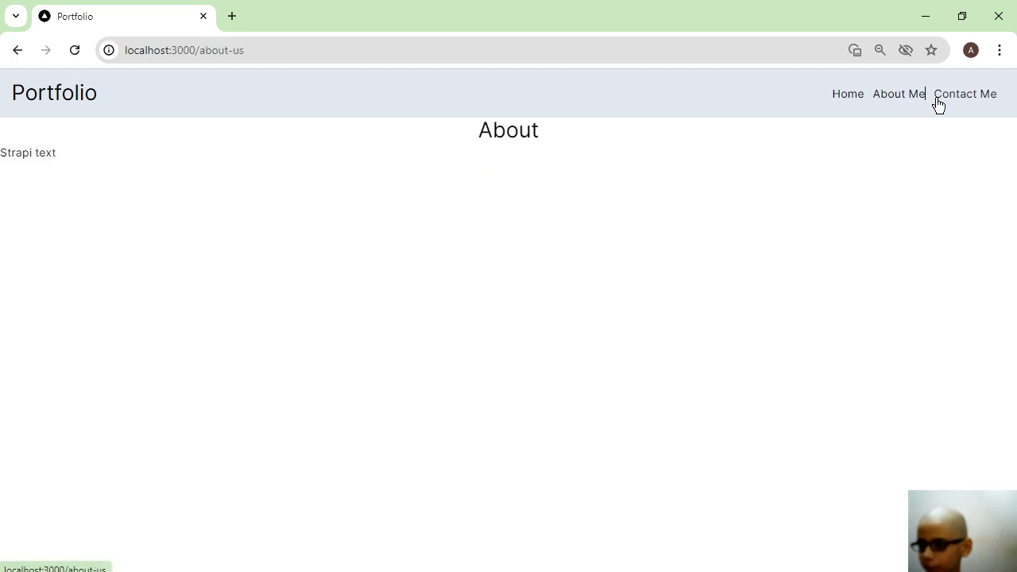
mouse_move(836, 133)
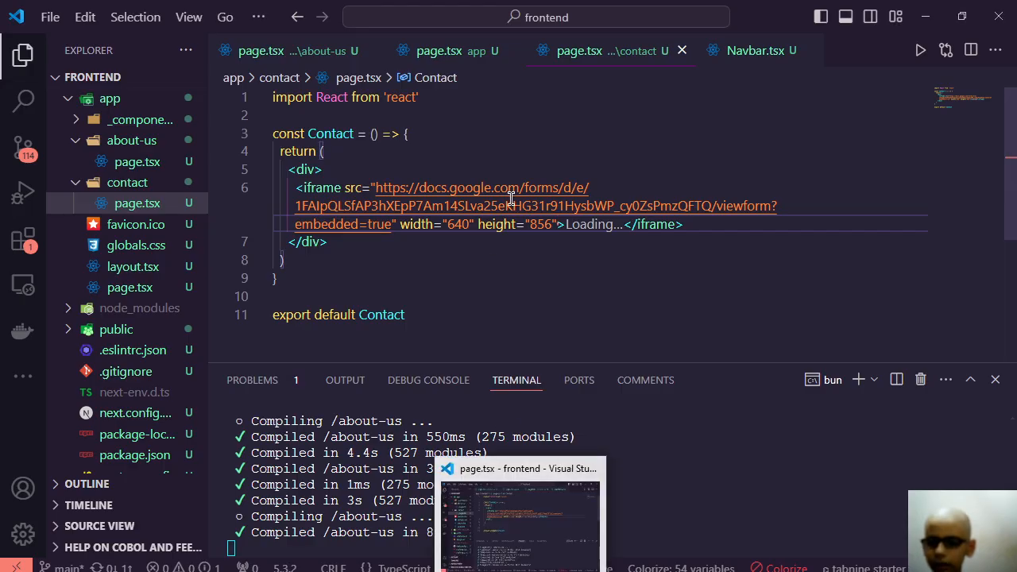
mouse_move(754, 49)
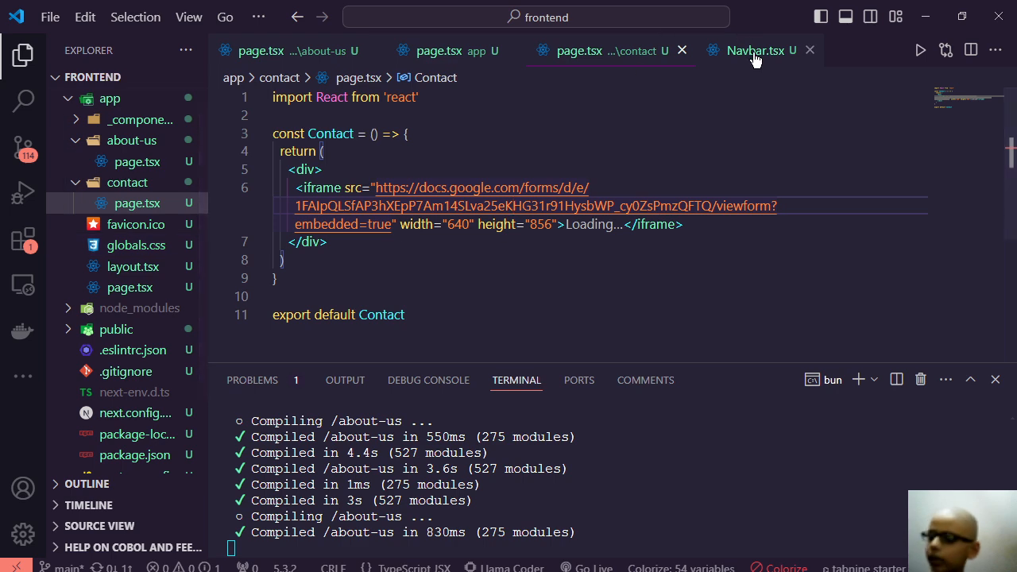
- View the Navbar.tsx component's links to Home, About Me and Contact Me
click(754, 50)
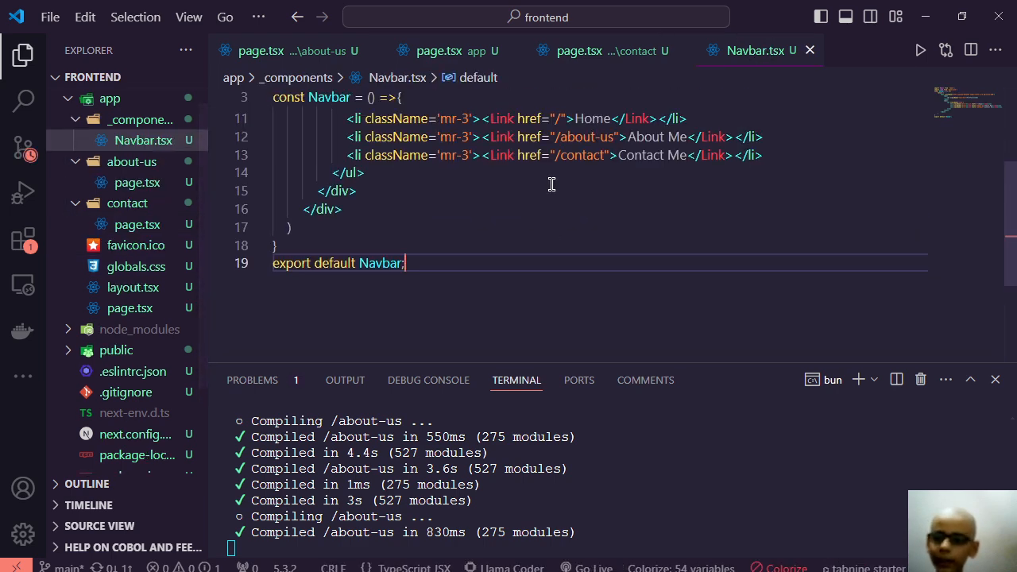
scroll(up, 3)
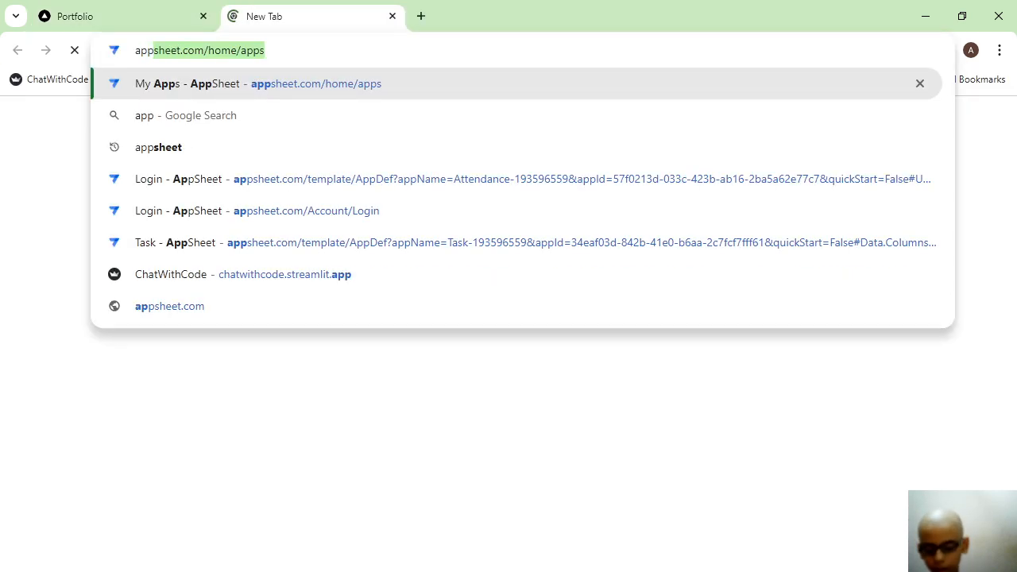
- Search Google for 'appwrite' and bring up the appwrite.io homepage in a second tab
text(appwrite&gs_lcrp=EgZjaHJvbWUyDAgAEEUYORixAxiABDIHCAEQABiABDIHCAIQABiABDI...)
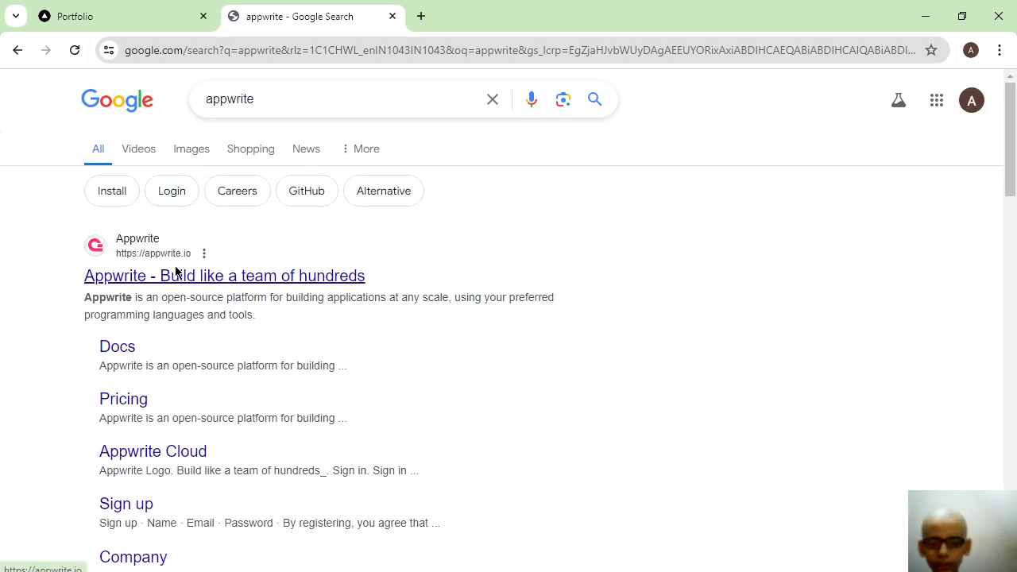
click(224, 275)
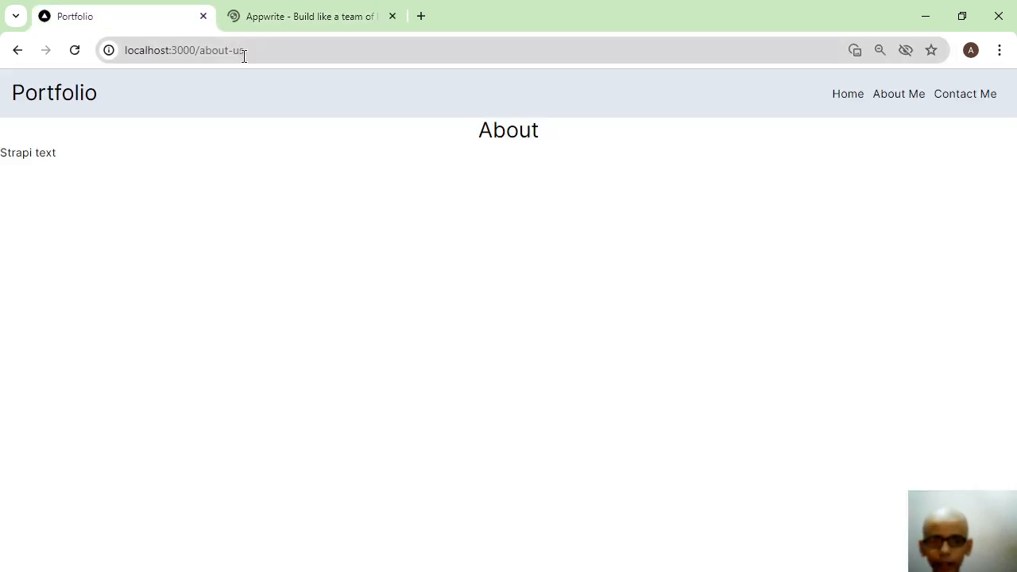
click(310, 16)
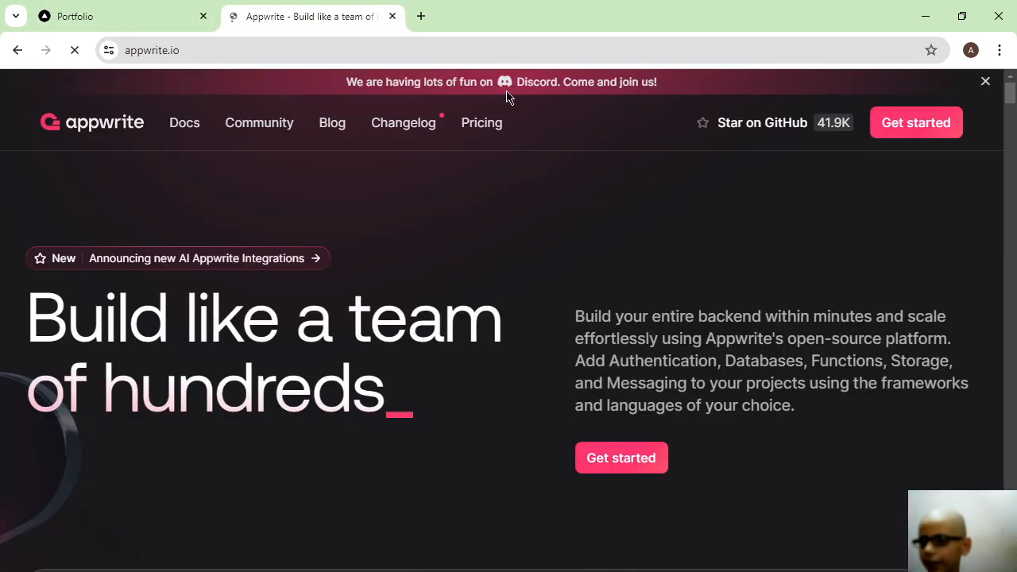
mouse_move(184, 122)
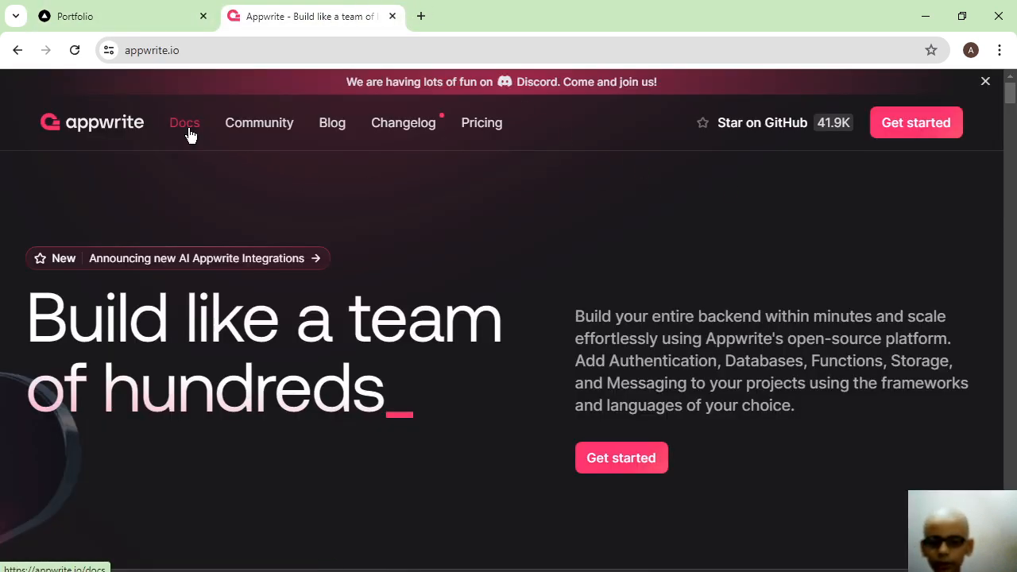
- Read the Appwrite Next.js quick start's create-project, install SDK and define-service steps, then return to the Portfolio
click(184, 122)
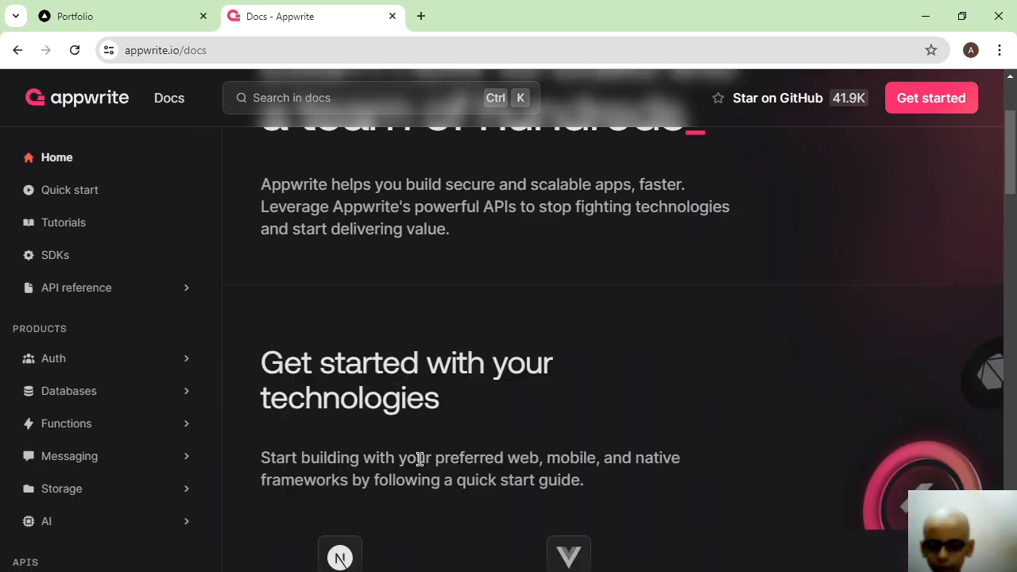
scroll(down, 3)
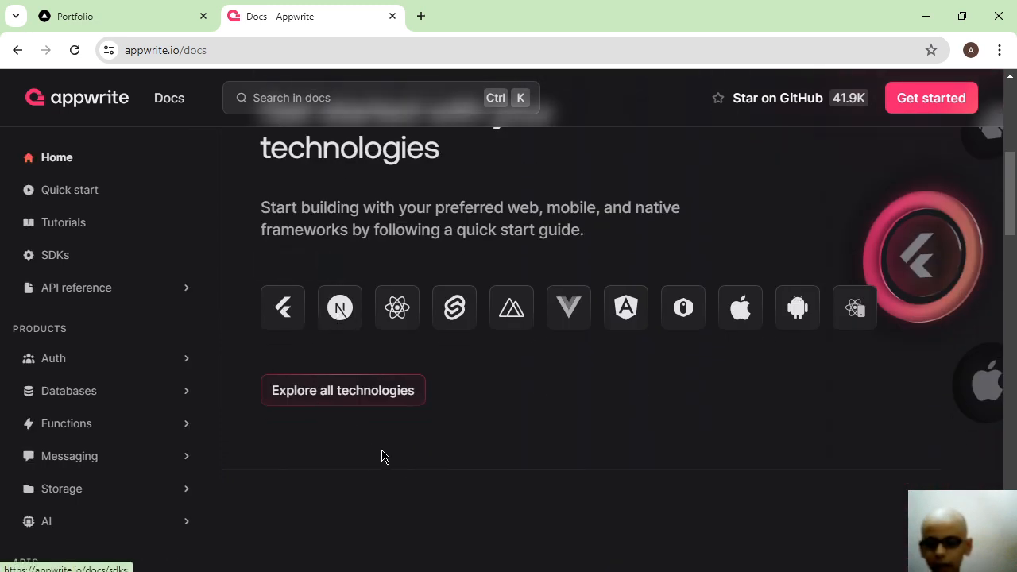
click(340, 308)
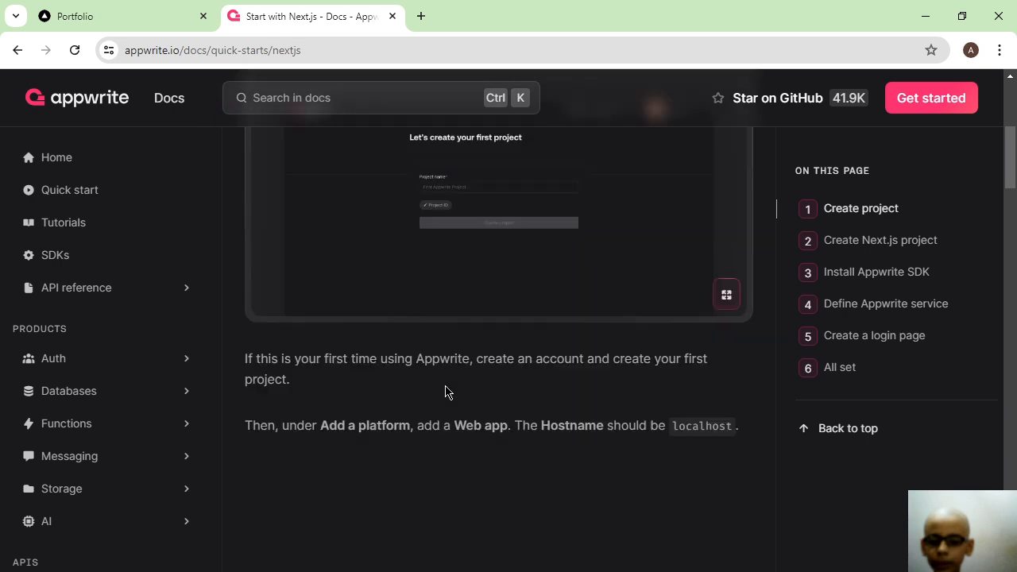
scroll(down, 3)
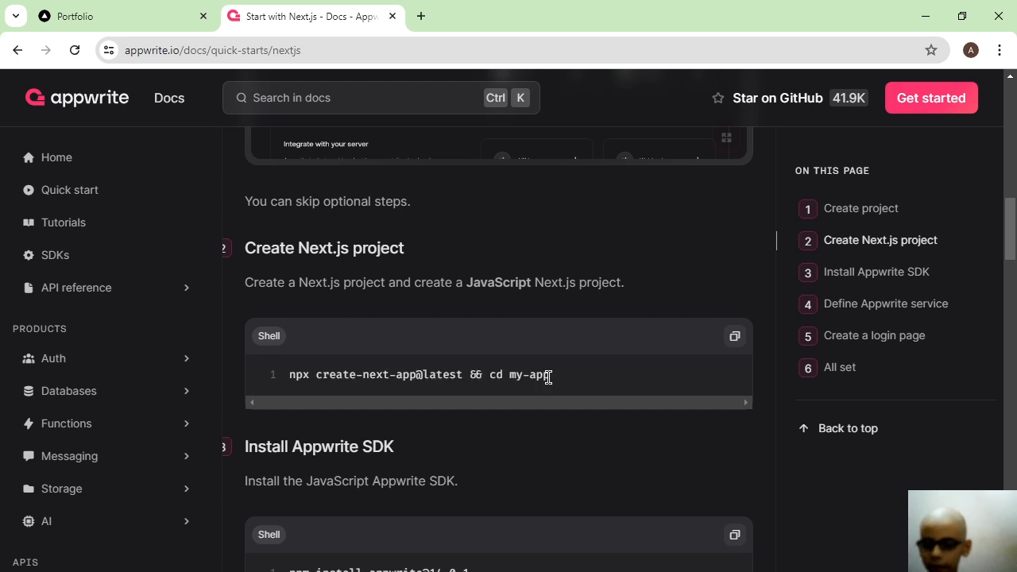
scroll(down, 3)
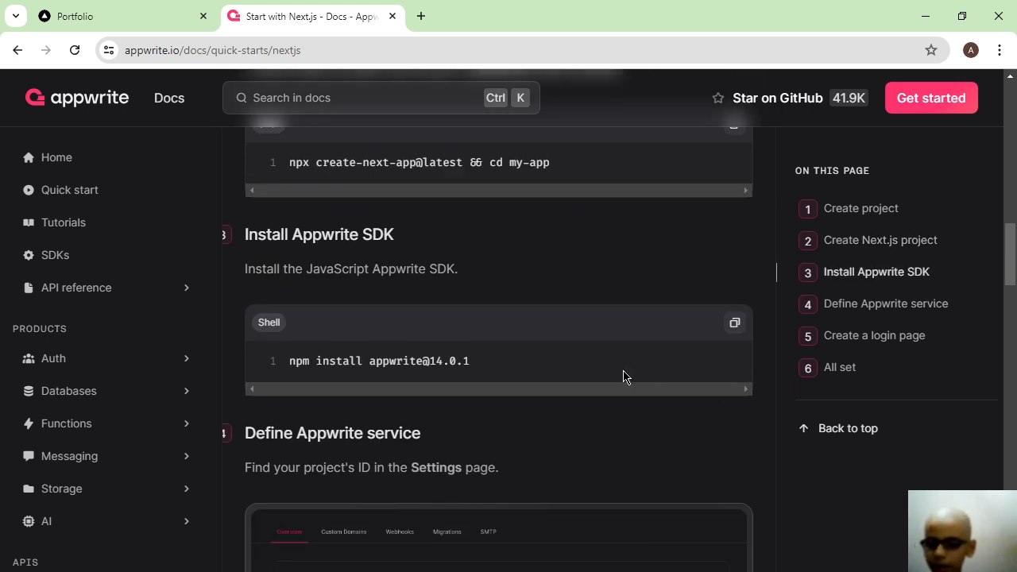
click(124, 16)
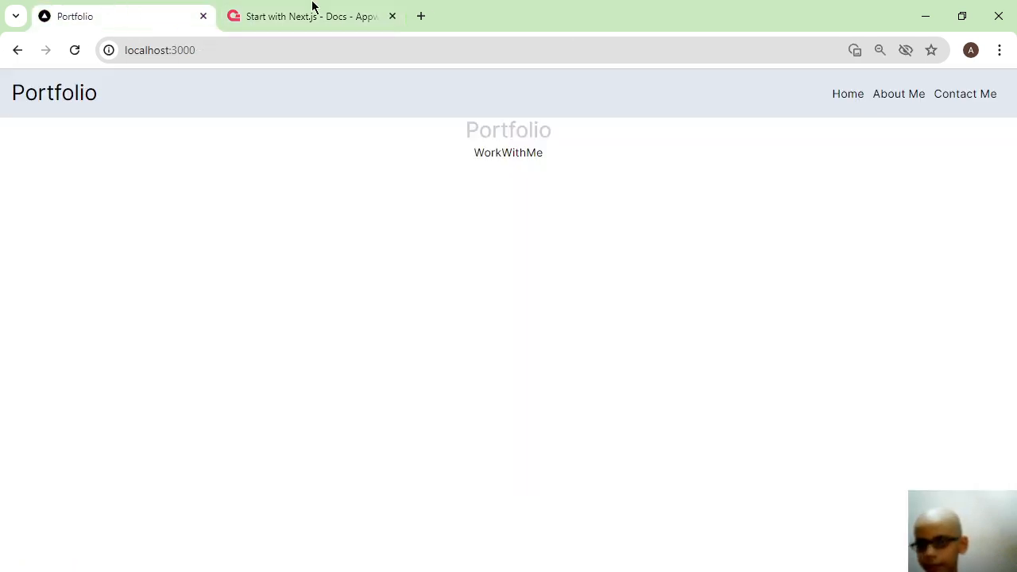
- Search Google for 'strapi' in a third tab and load the official Strapi homepage
click(310, 15)
text(strap)
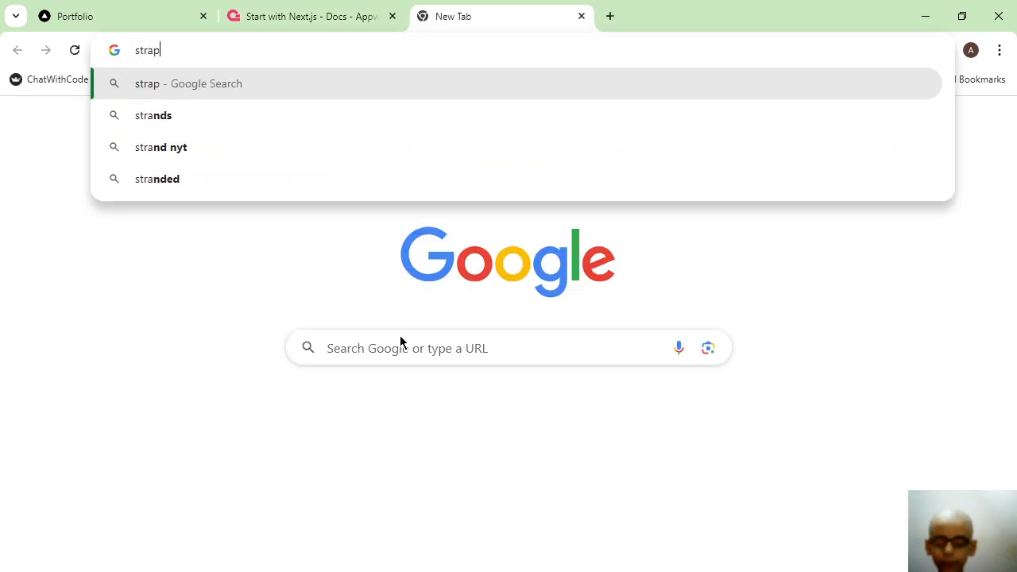
key(Return)
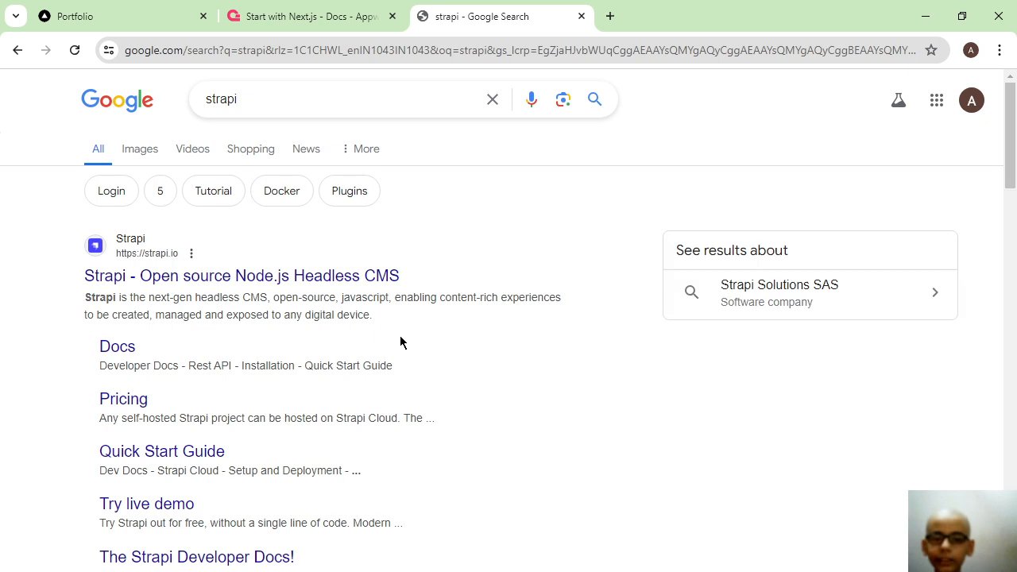
click(242, 276)
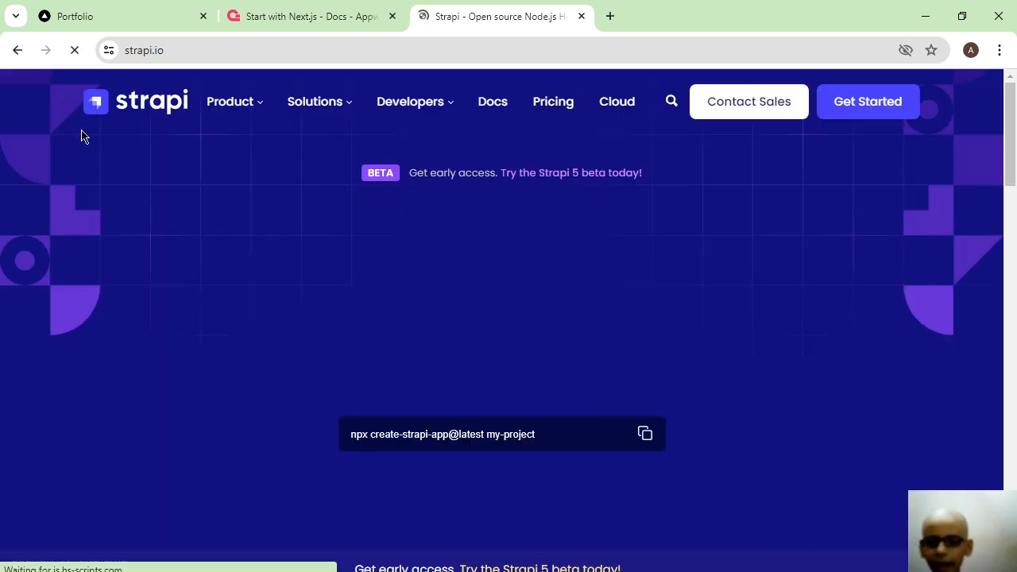
- Skim the Strapi headless CMS homepage, then bring the Portfolio site back in front
scroll(down, 3)
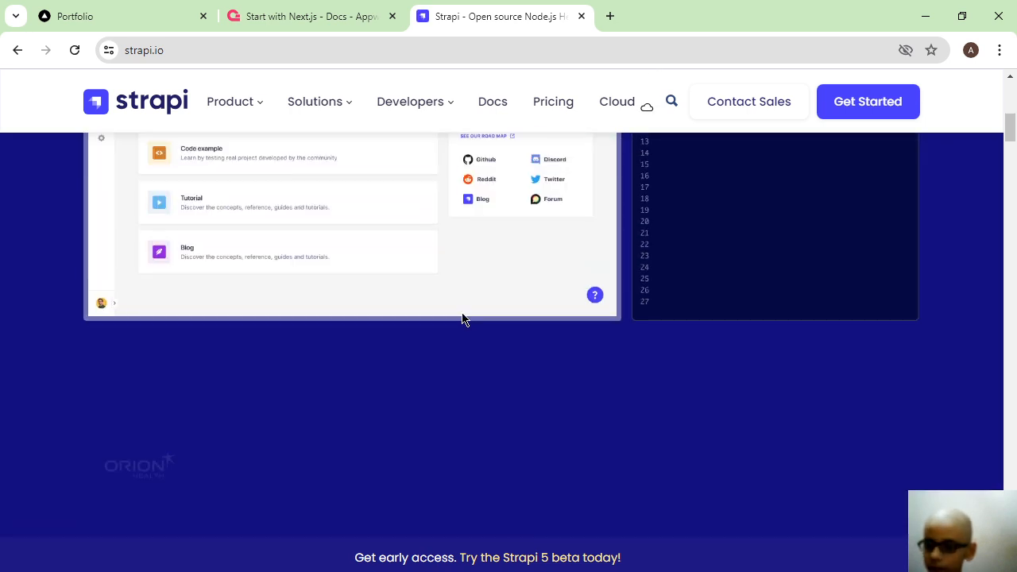
scroll(up, 3)
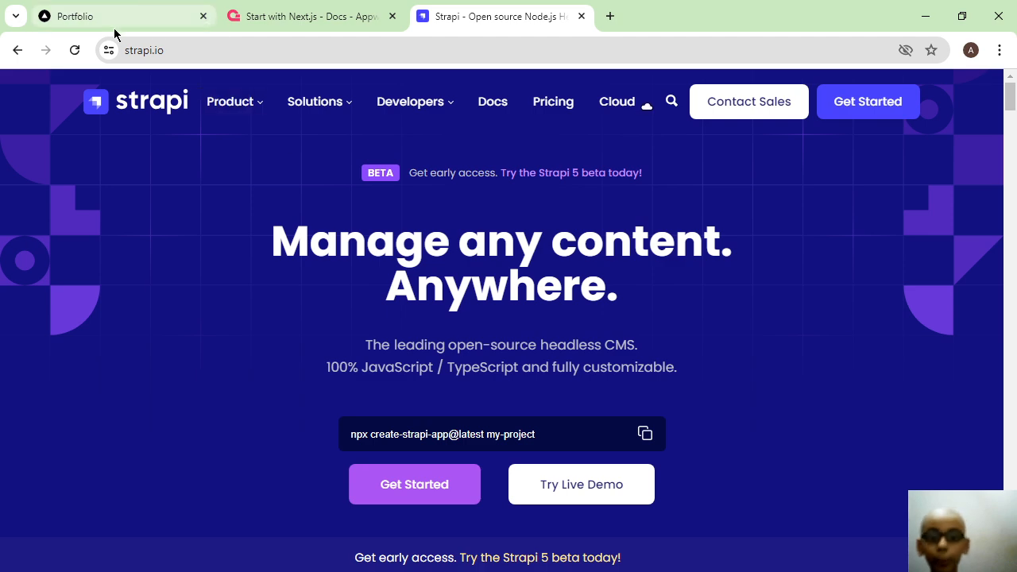
click(119, 16)
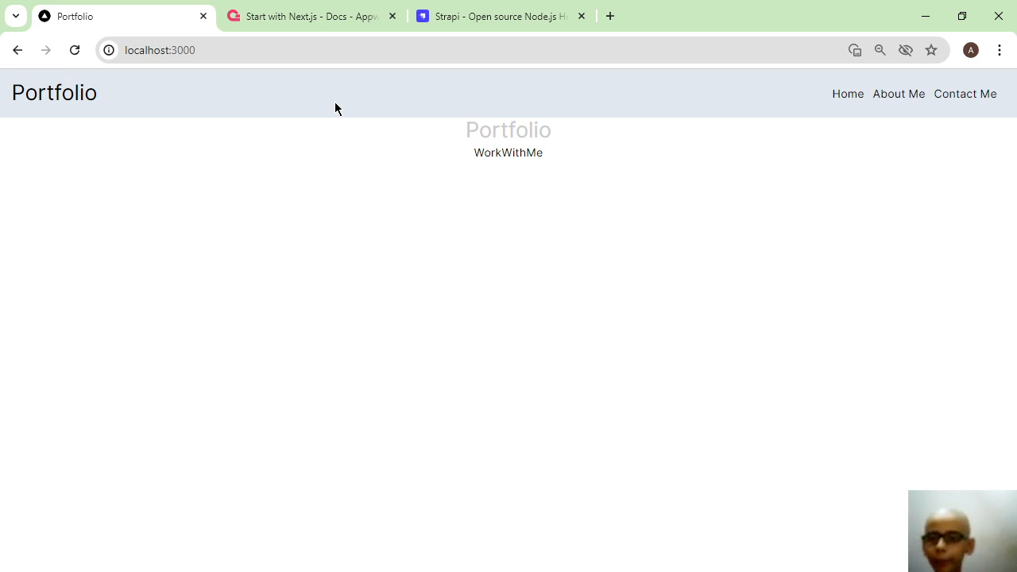
mouse_move(332, 283)
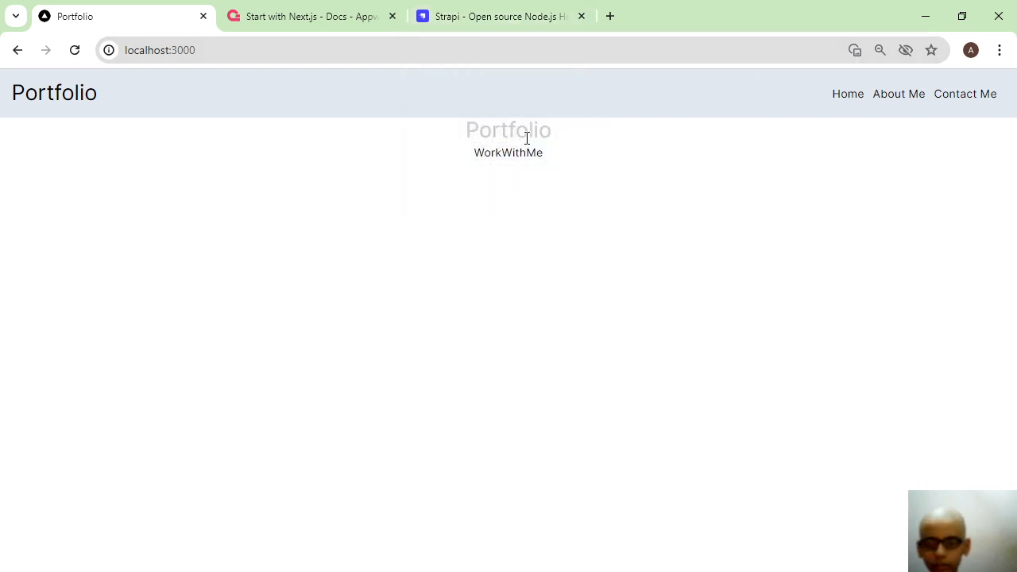
double_click(521, 152)
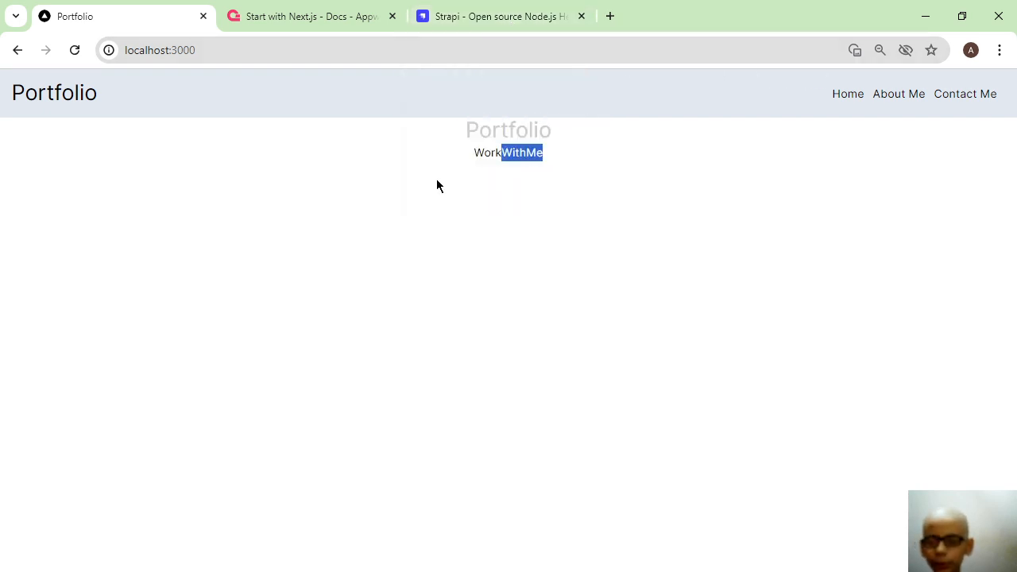
mouse_move(725, 187)
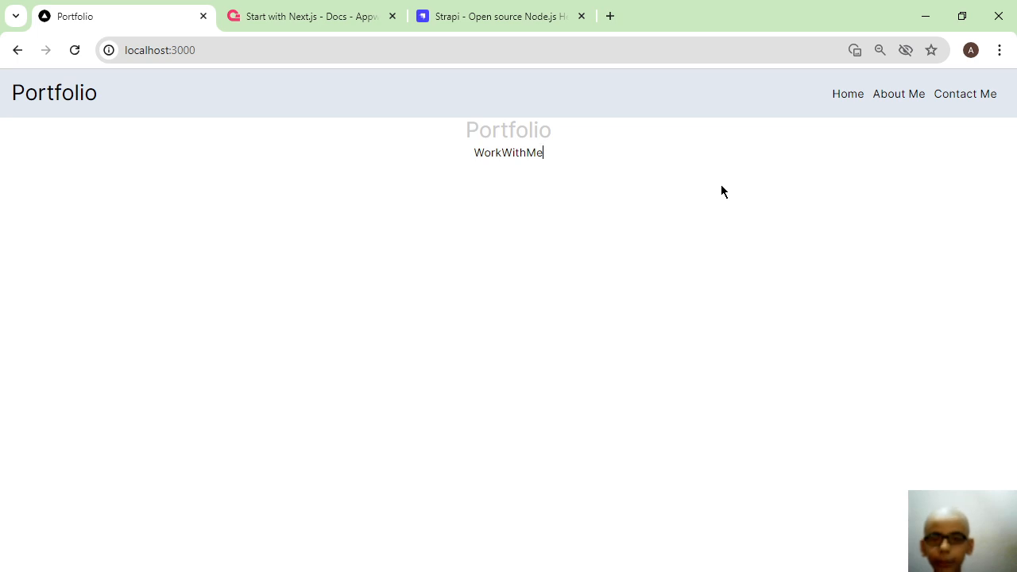
mouse_move(926, 76)
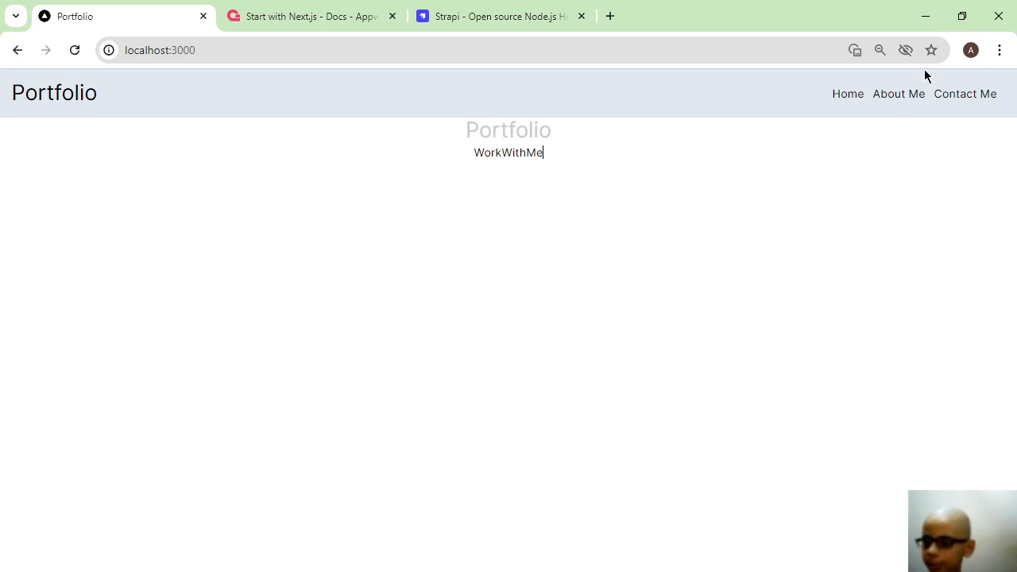
click(964, 92)
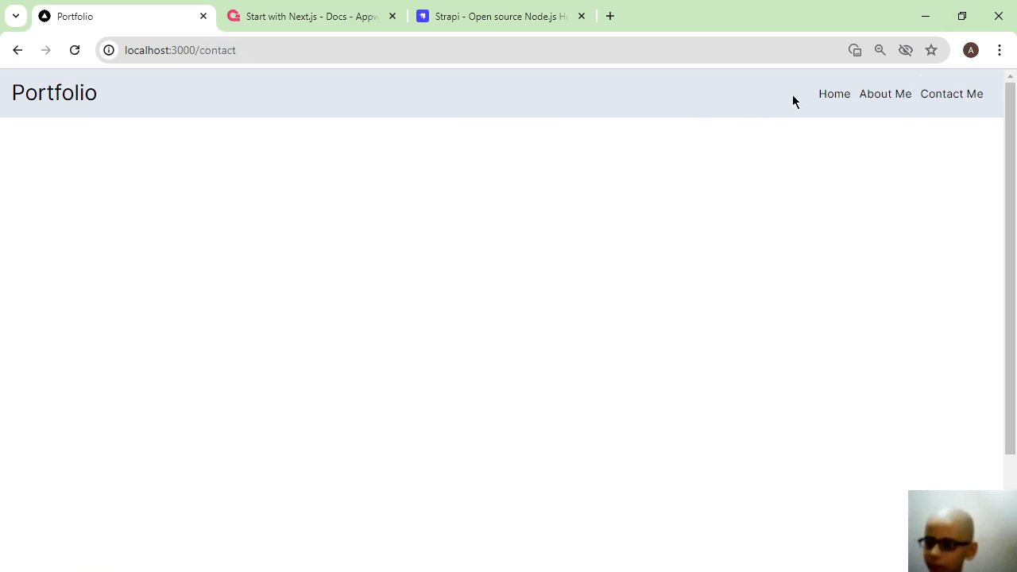
mouse_move(834, 94)
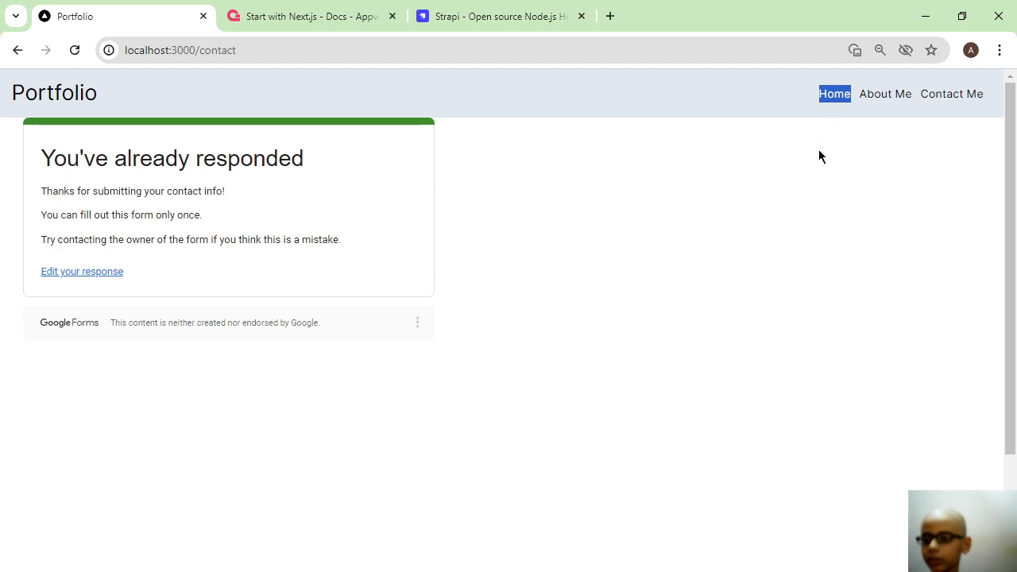
click(832, 92)
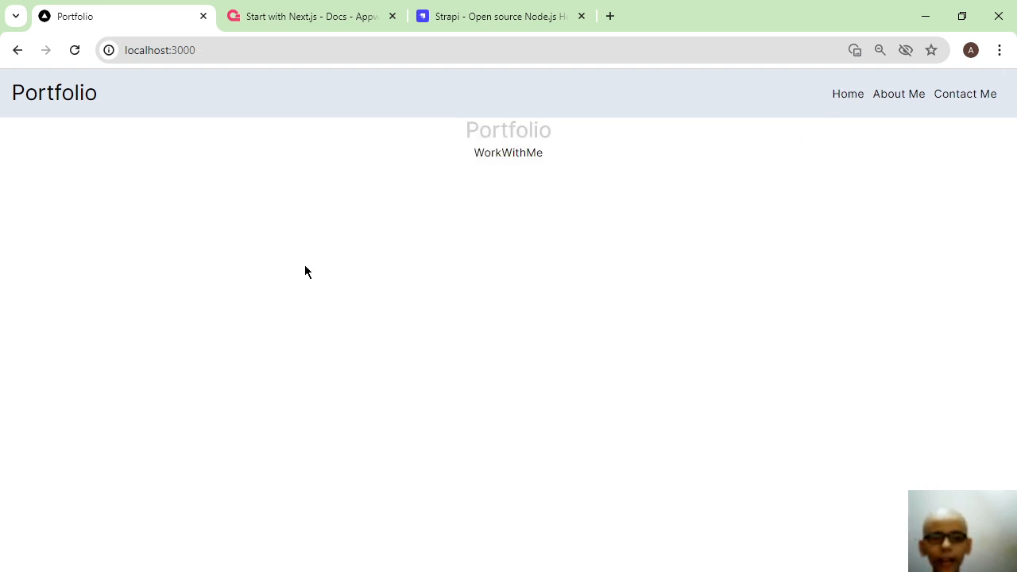
mouse_move(316, 277)
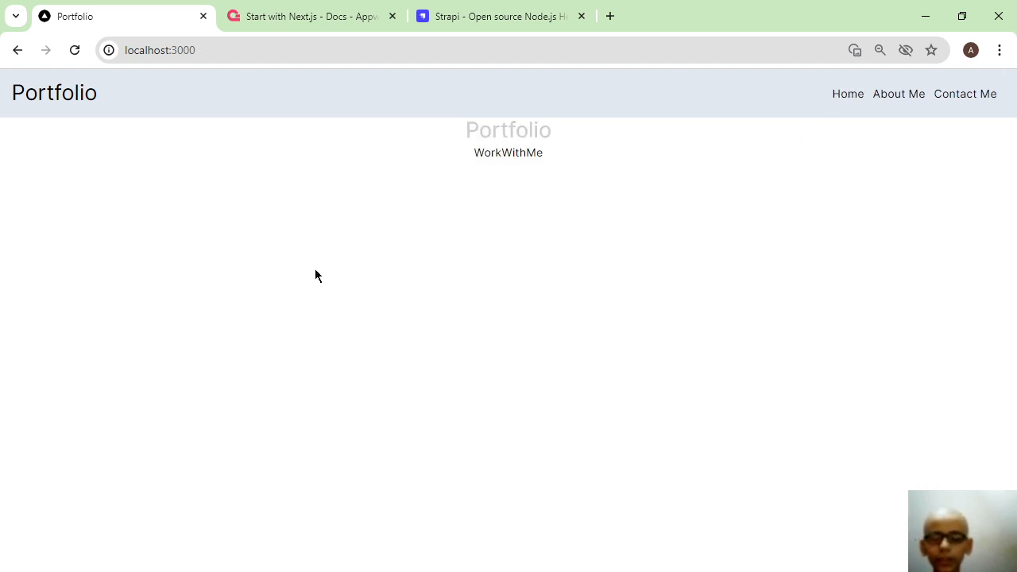
mouse_move(327, 277)
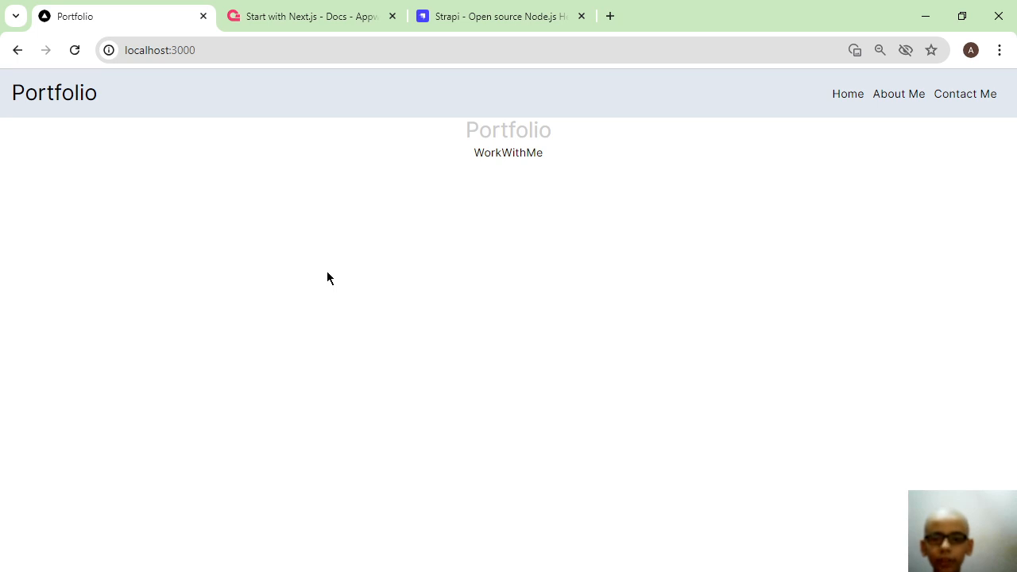